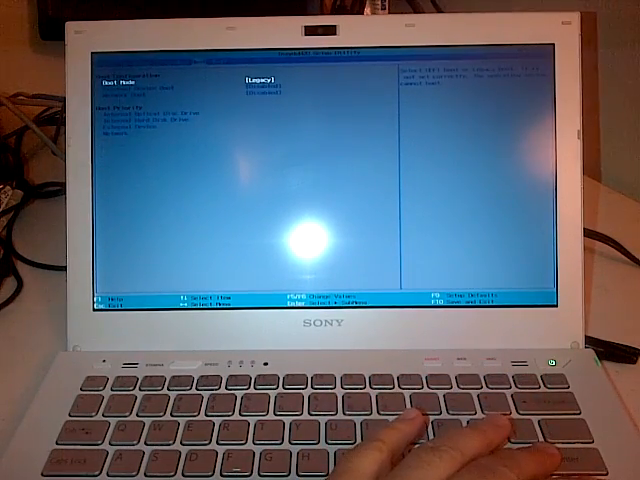
- Bring up the save-and-exit confirmation prompt from the Boot page with F10
key(f10)
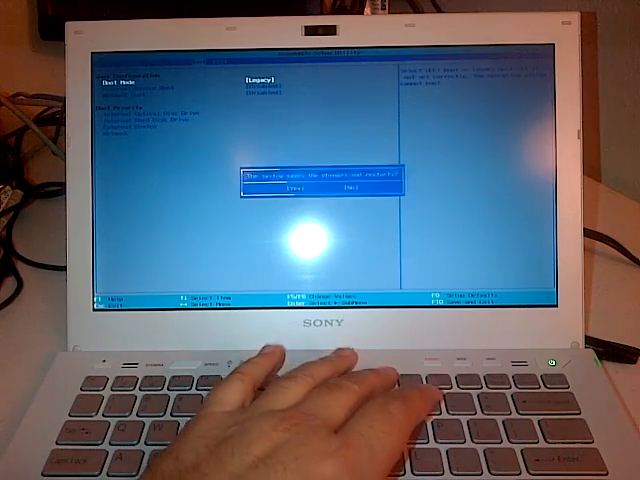